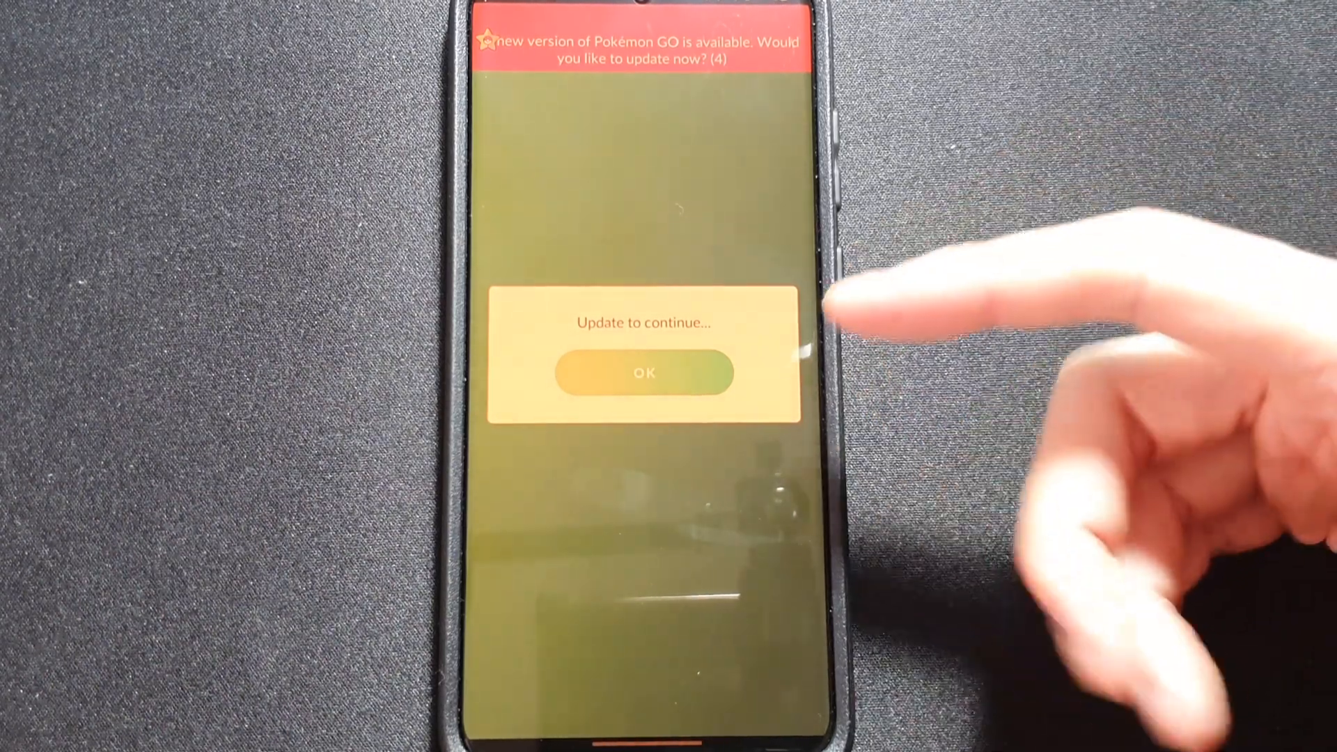
mouse_move(938, 409)
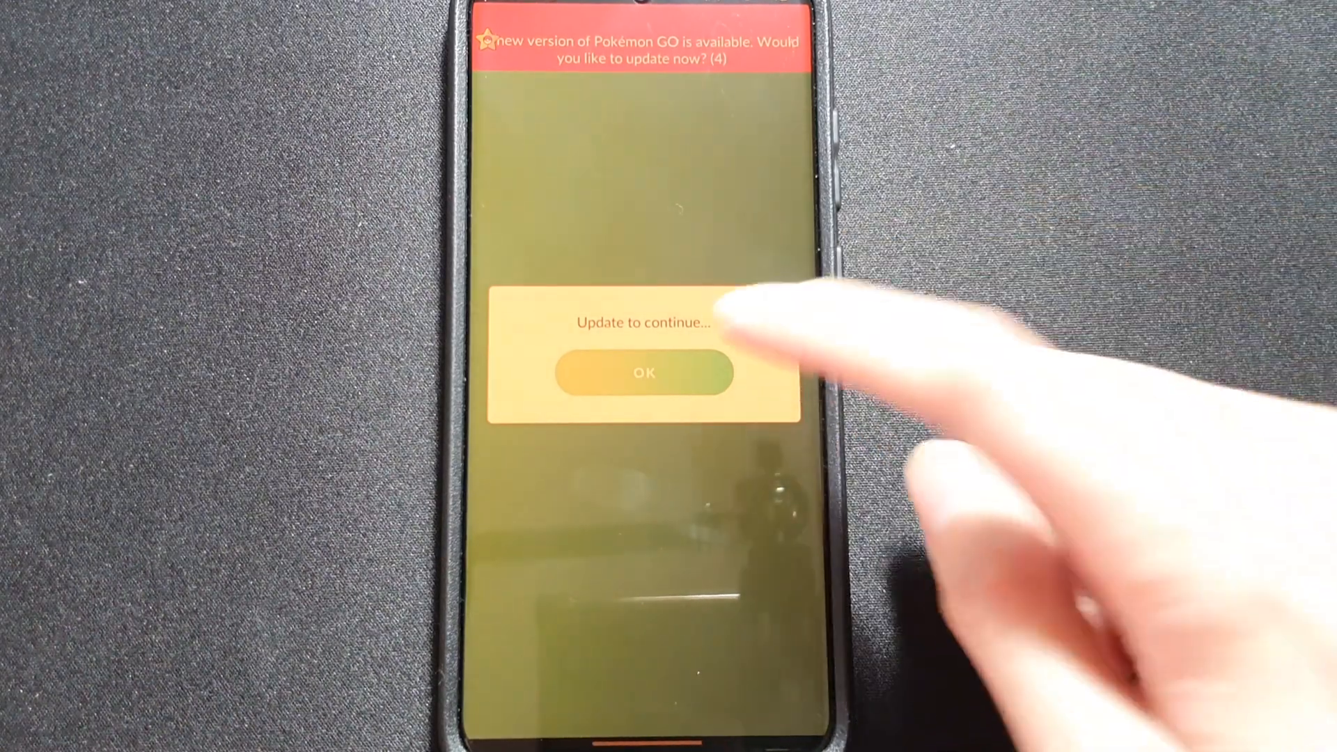
Accept the 'Update to continue' notice to reach the PGSharp download page
left_click(644, 372)
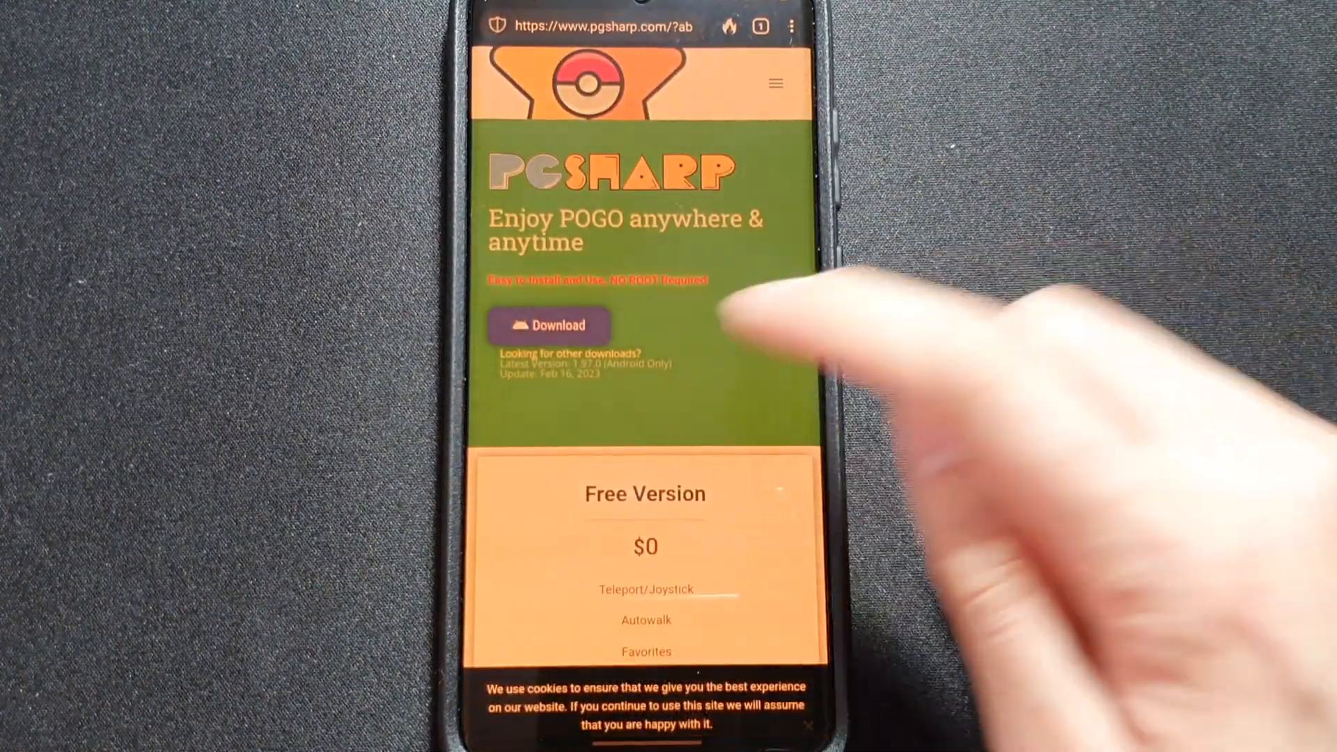
Start downloading the latest PGSharp Android APK from pgsharp.com
left_click(548, 326)
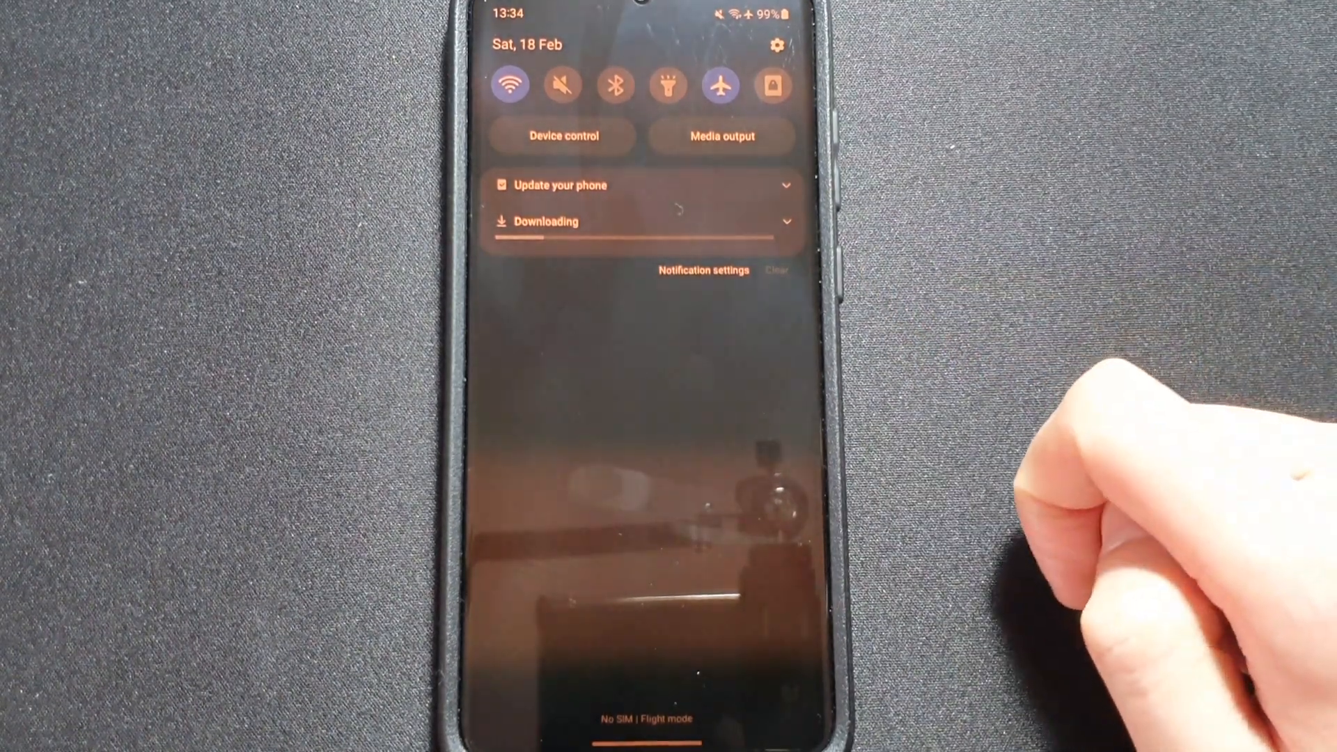
mouse_move(785, 239)
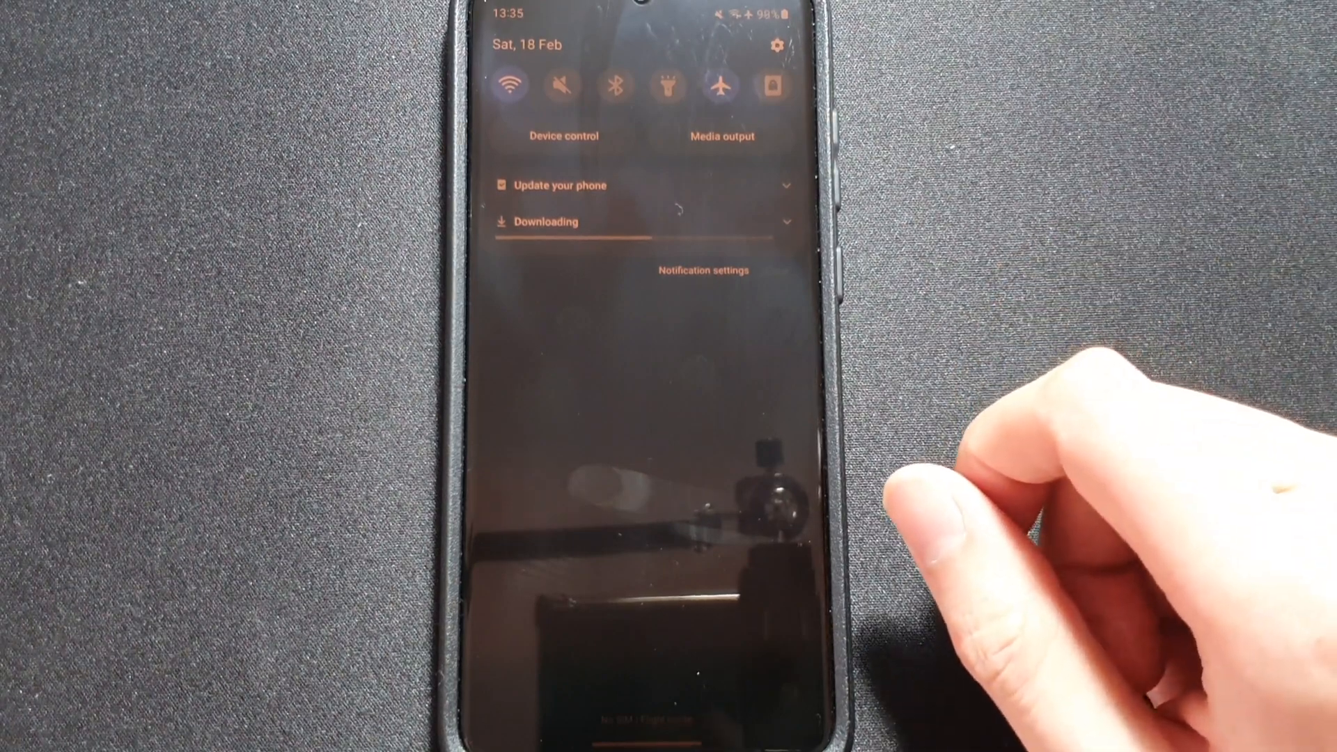
mouse_move(981, 410)
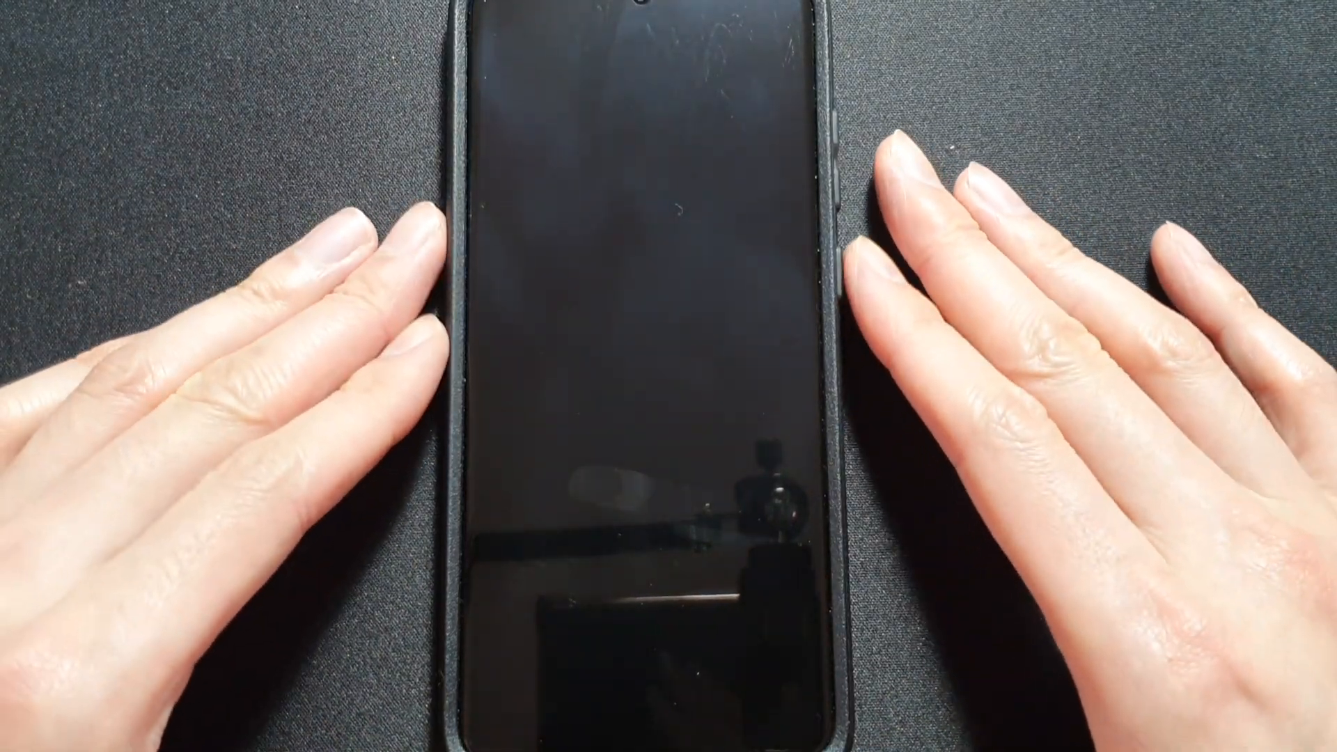
Open the finished PGSharp download from the notification panel
left_click(635, 554)
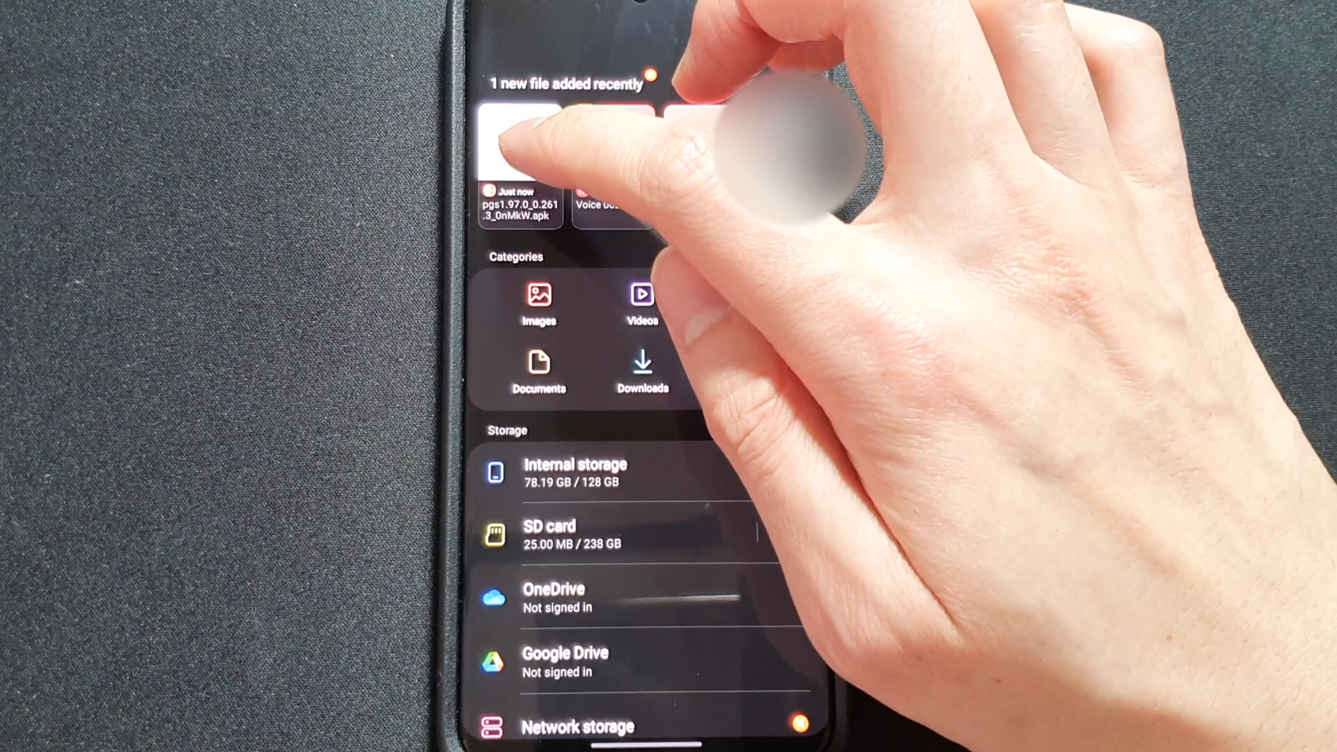
Launch the new PGSharp .apk from Recent files in My Files
left_click(520, 149)
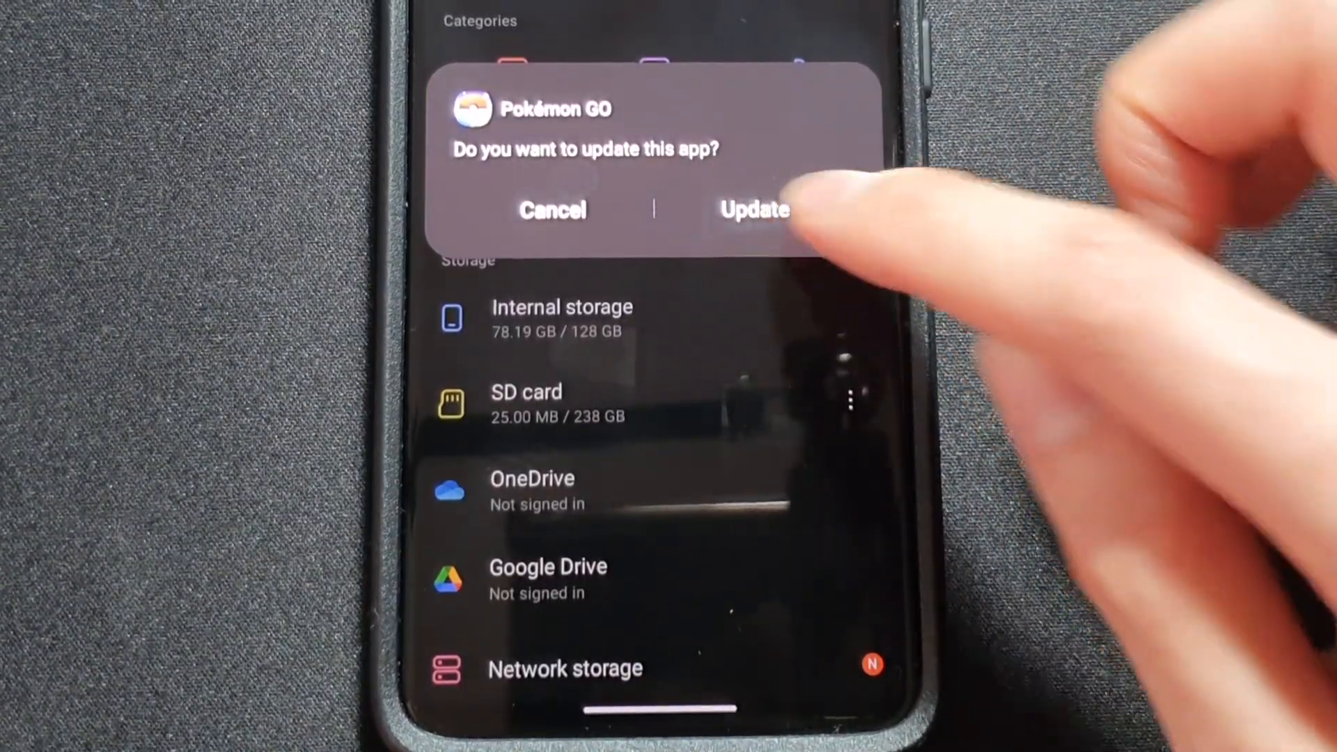
Install the Pokémon GO update, then open the updated game
left_click(753, 210)
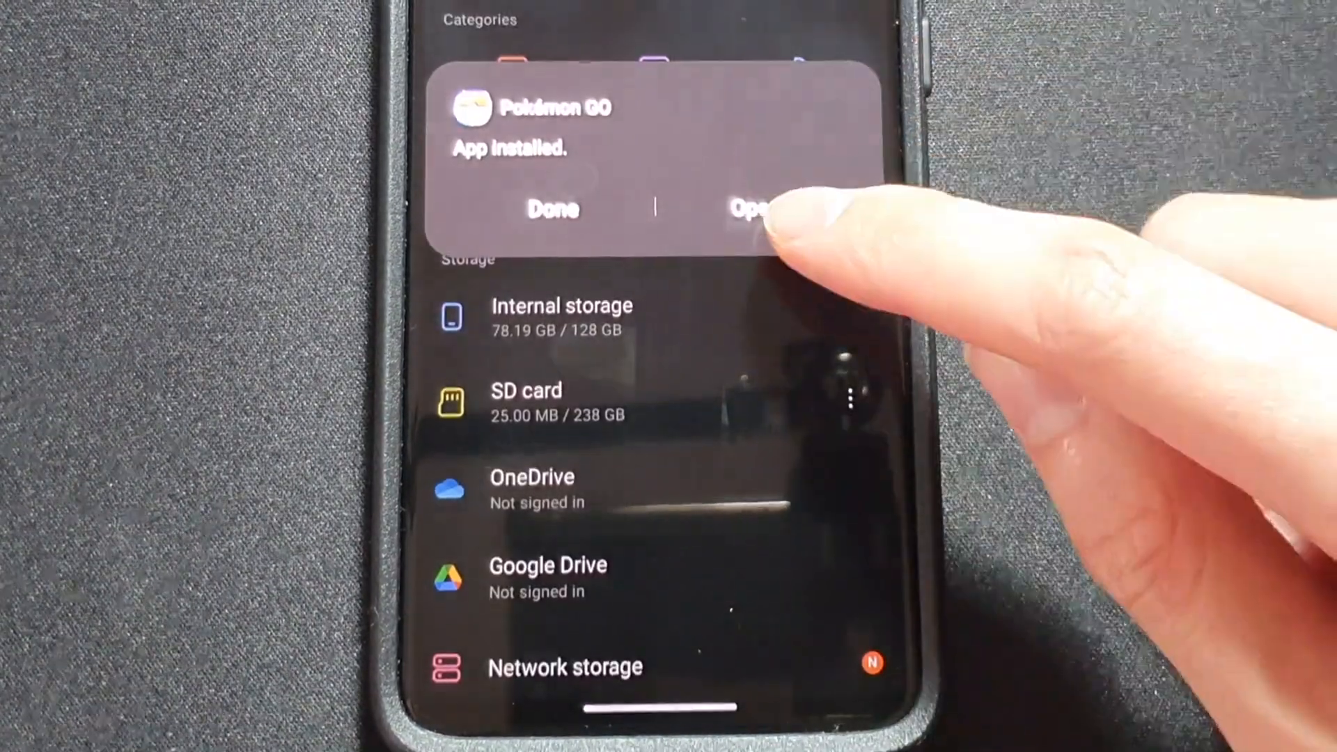
left_click(751, 209)
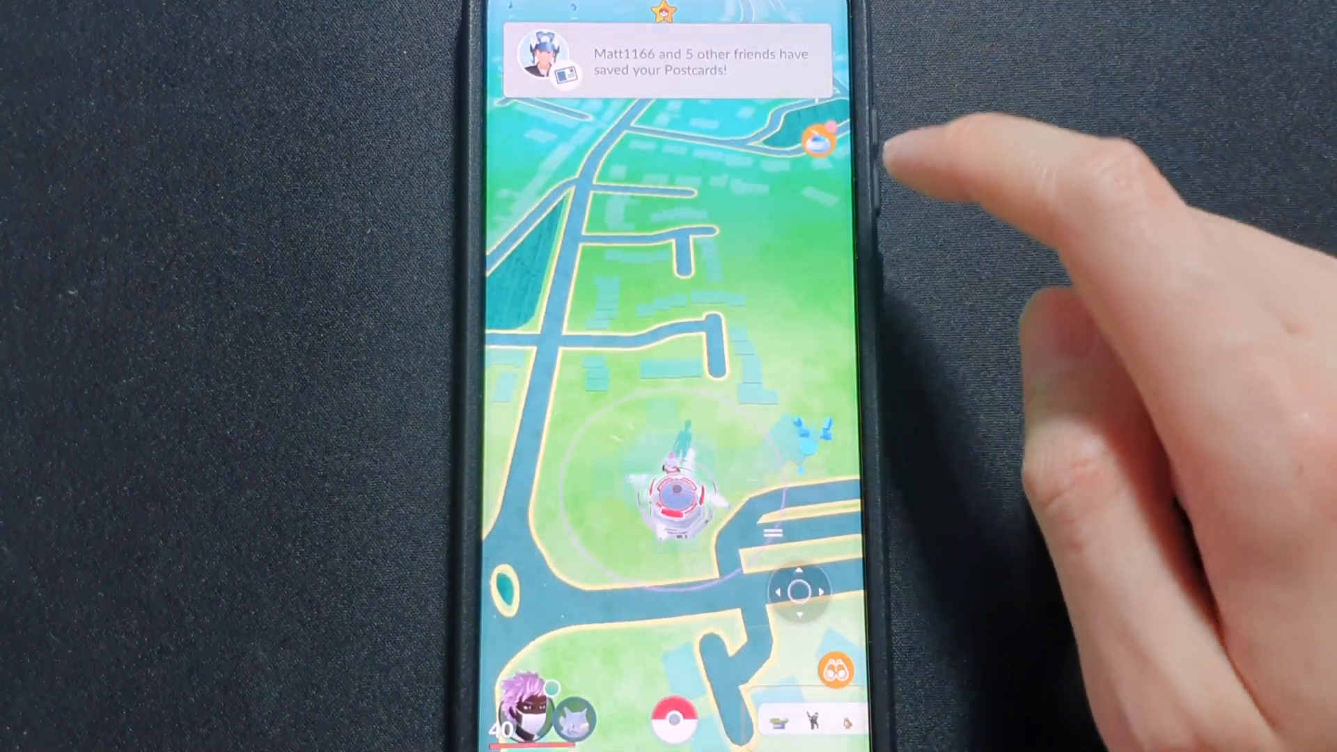
Spin the gym's photo disc for items and leave Metagross86 as defender
left_click(677, 491)
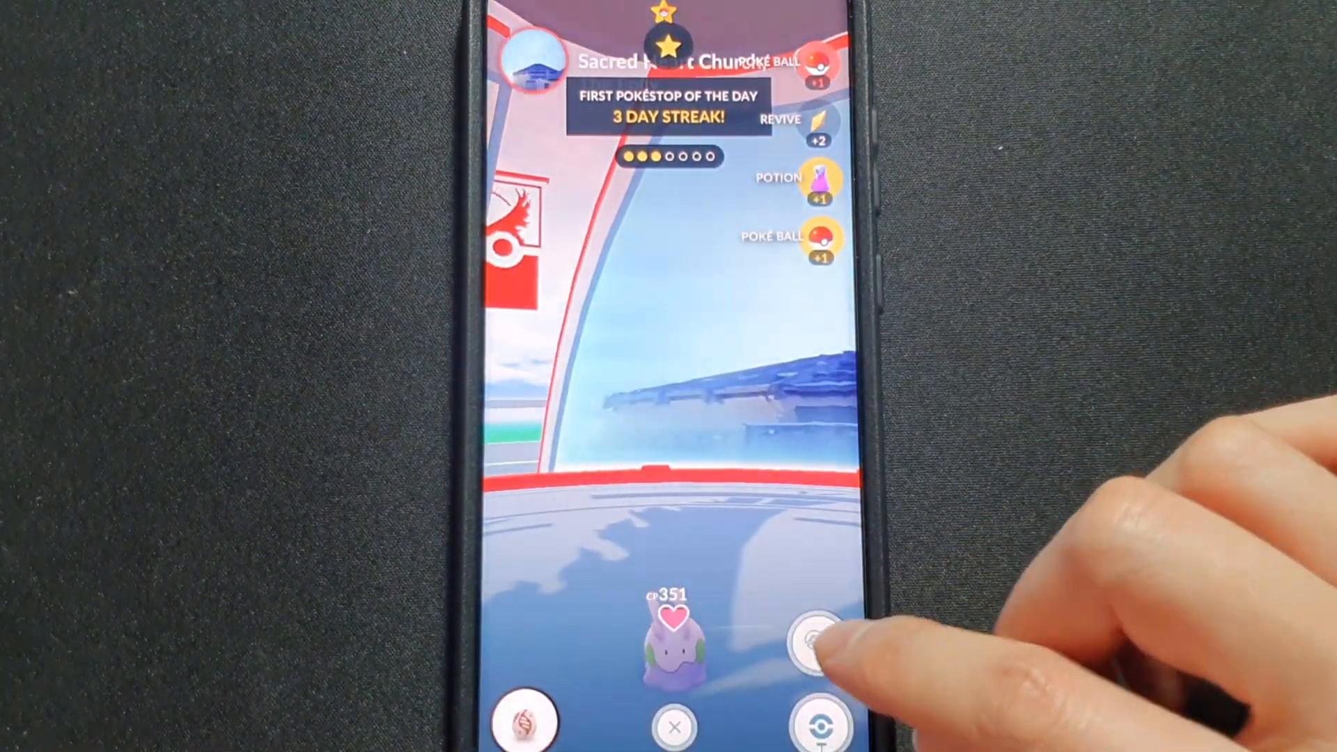
left_click(821, 644)
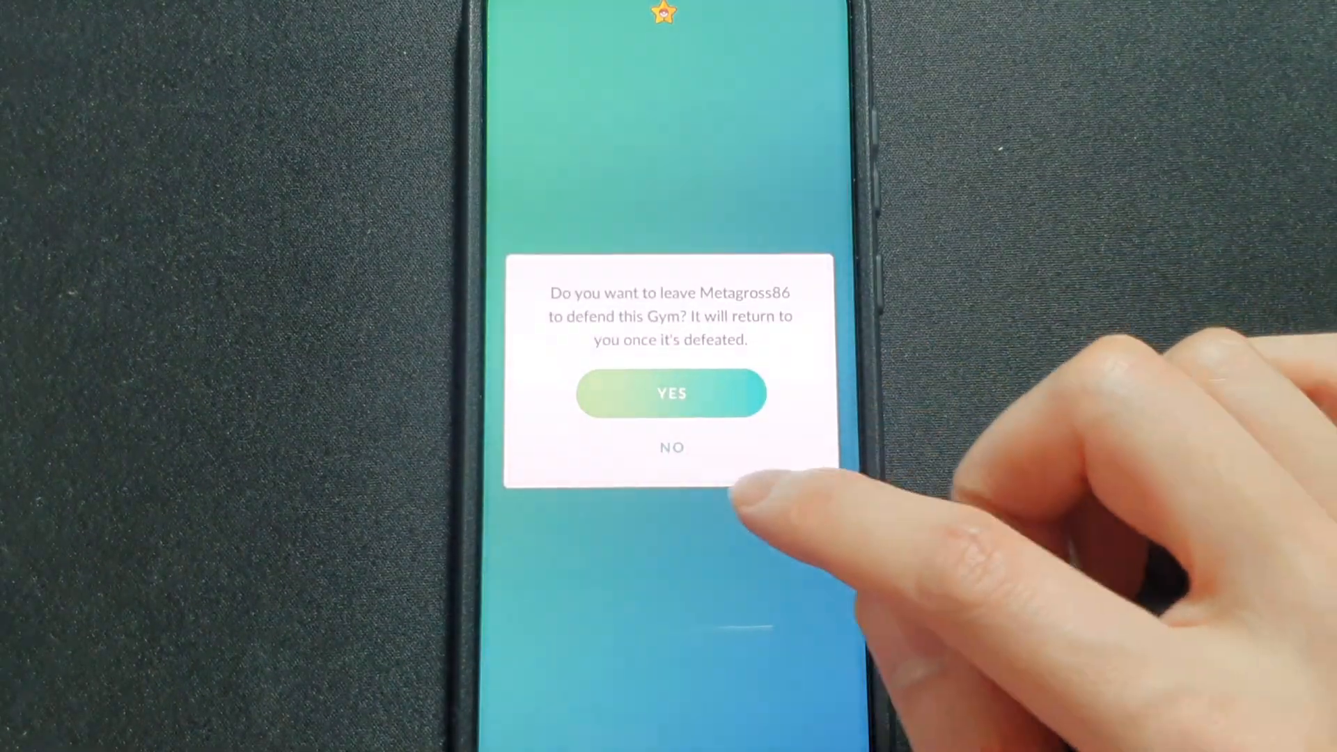
left_click(671, 393)
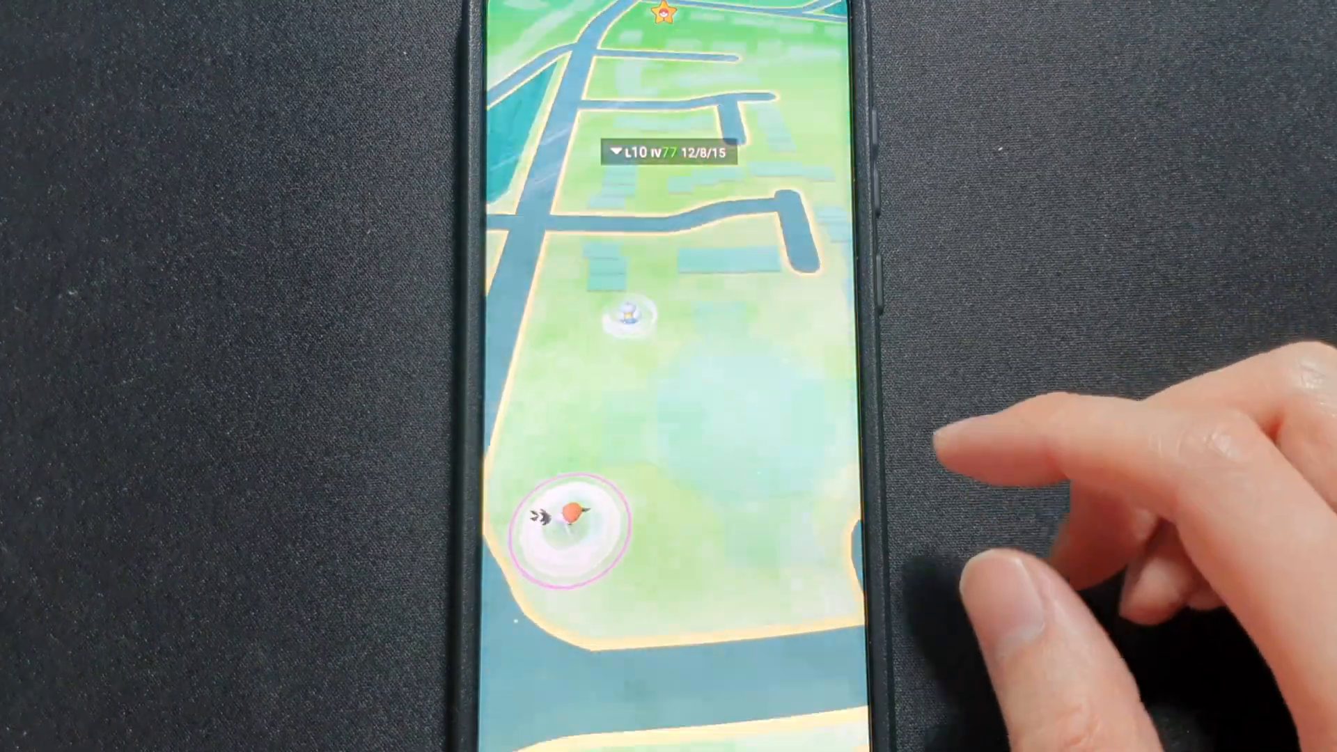
Catch the wild Pokémon near the player, then close the collection
left_click(571, 525)
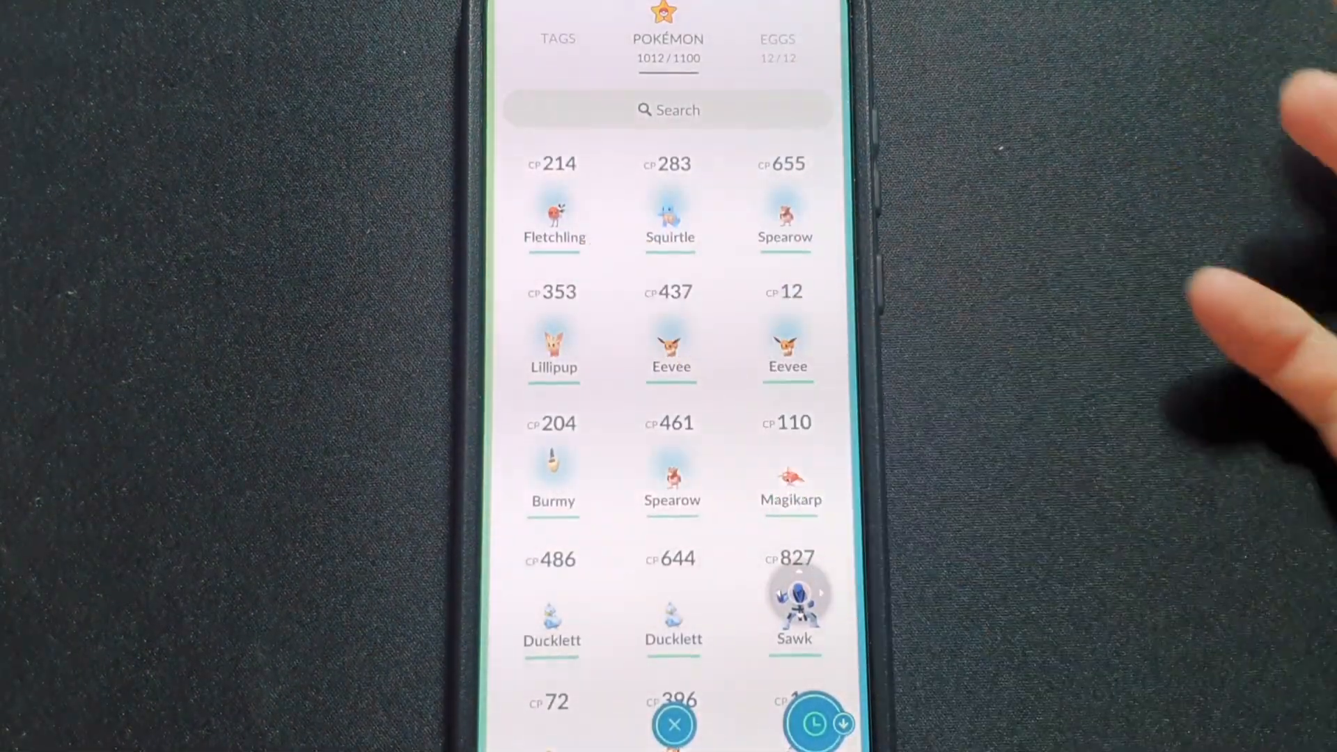
left_click(673, 723)
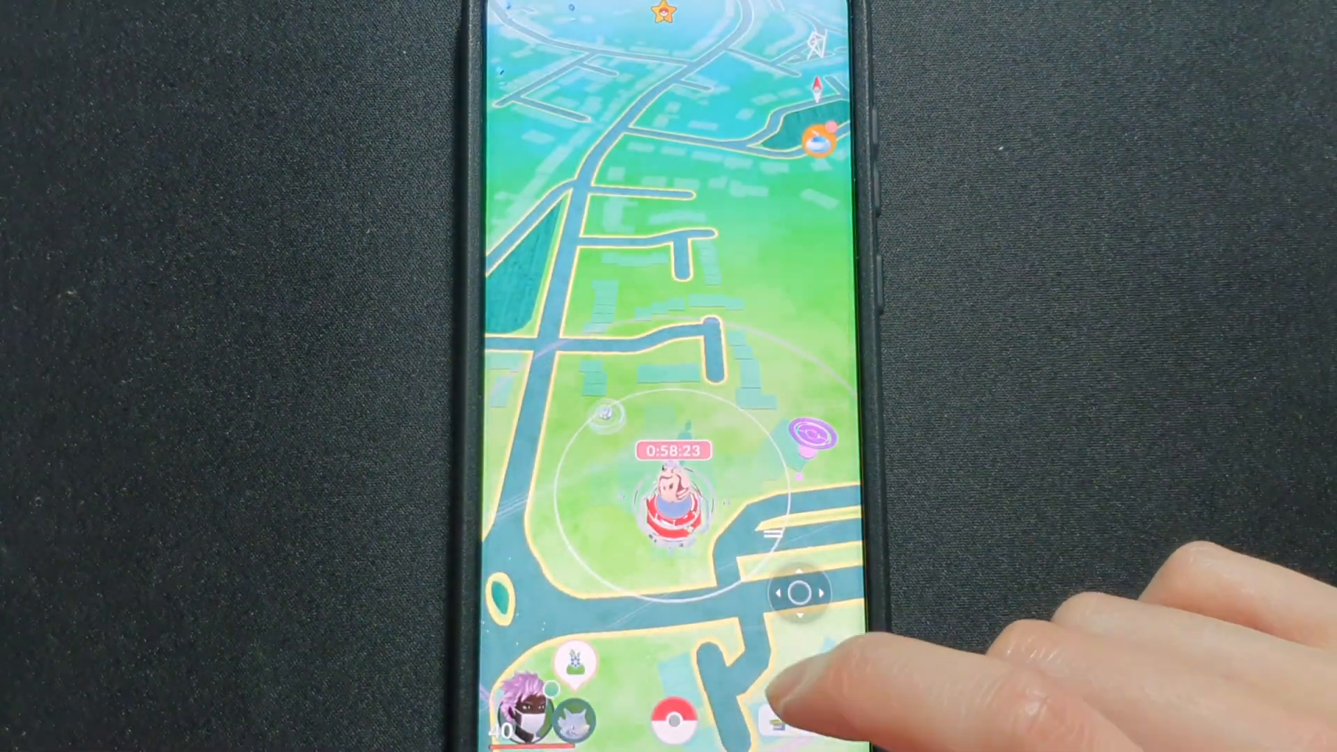